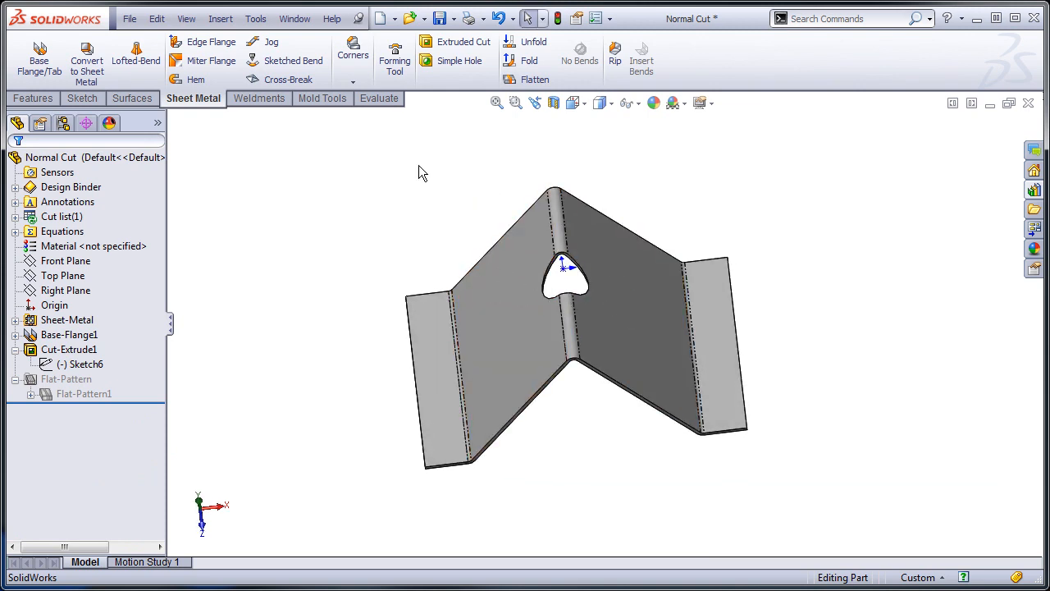
# Attempt to flatten the Normal Cut part, see it fail, and fold it back.
pyautogui.click(528, 78)
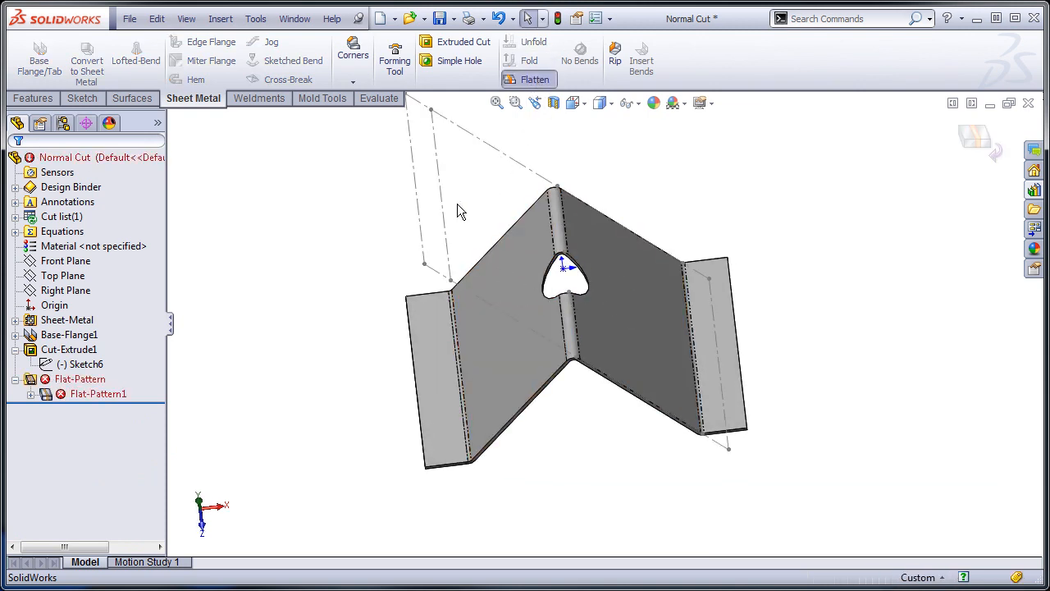
pyautogui.click(97, 393)
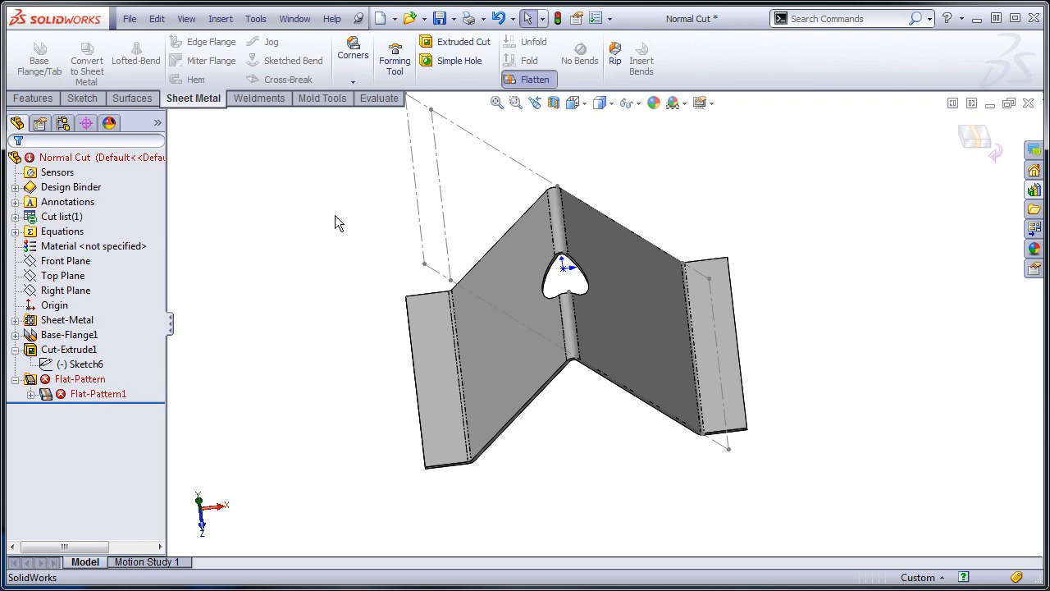
pyautogui.click(529, 79)
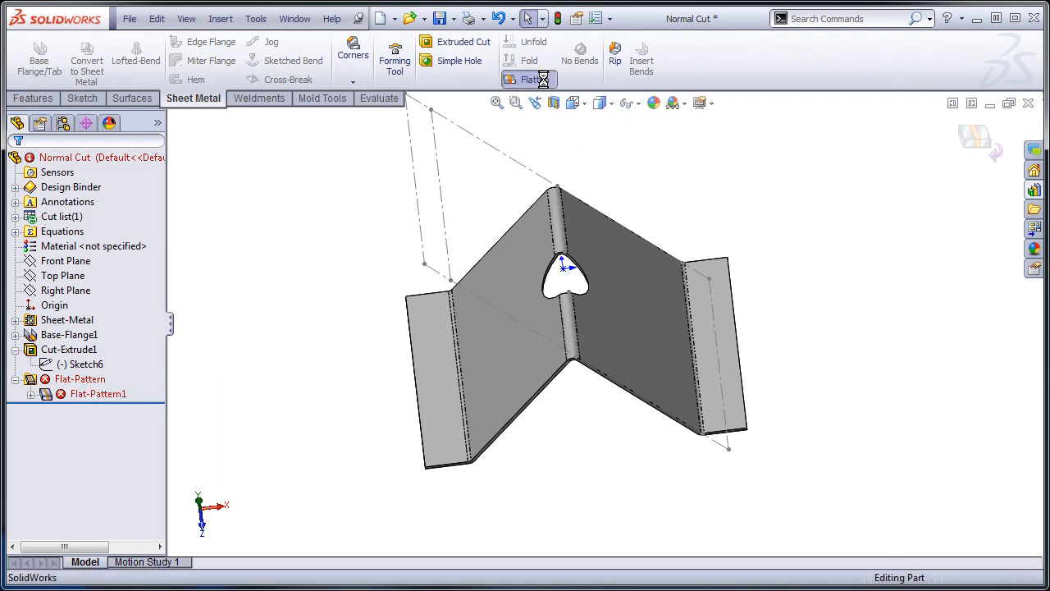
# Select Cut-Extrude1 and its Sketch6 in the feature tree.
pyautogui.click(68, 348)
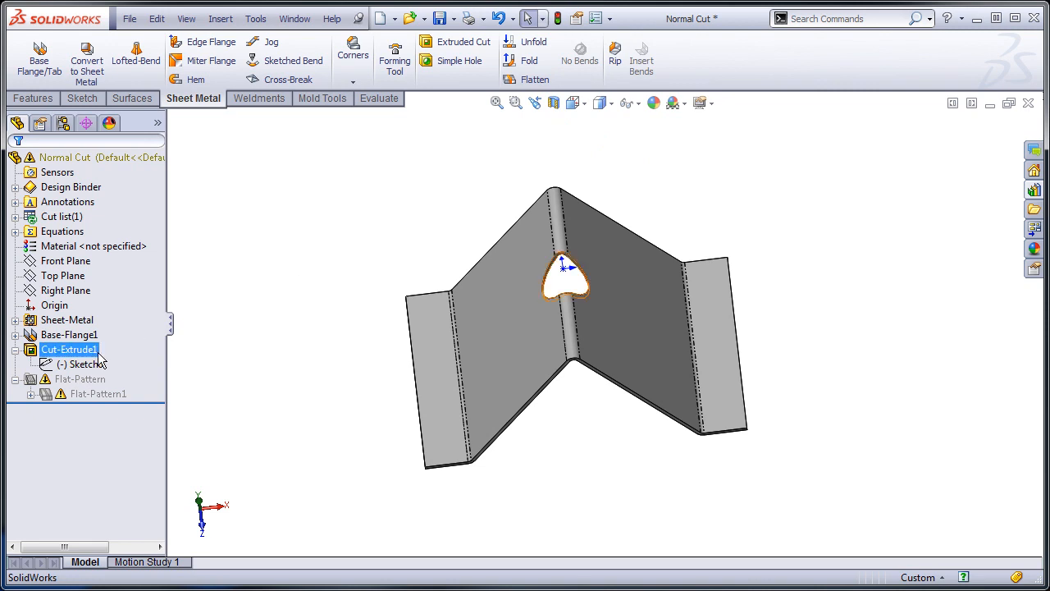
pyautogui.click(86, 363)
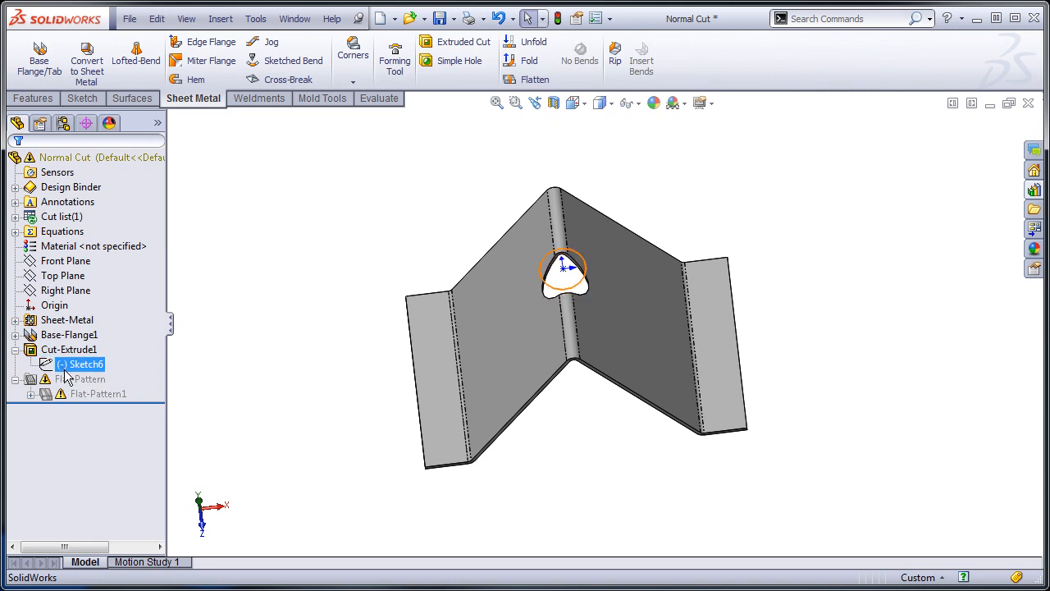
pyautogui.click(69, 349)
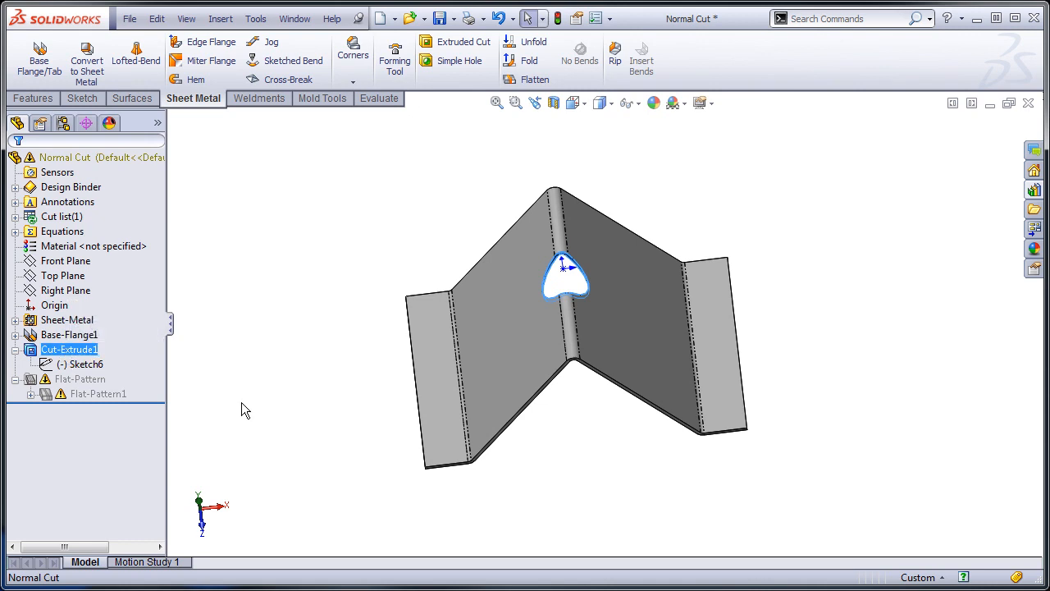
pyautogui.rightClick(70, 349)
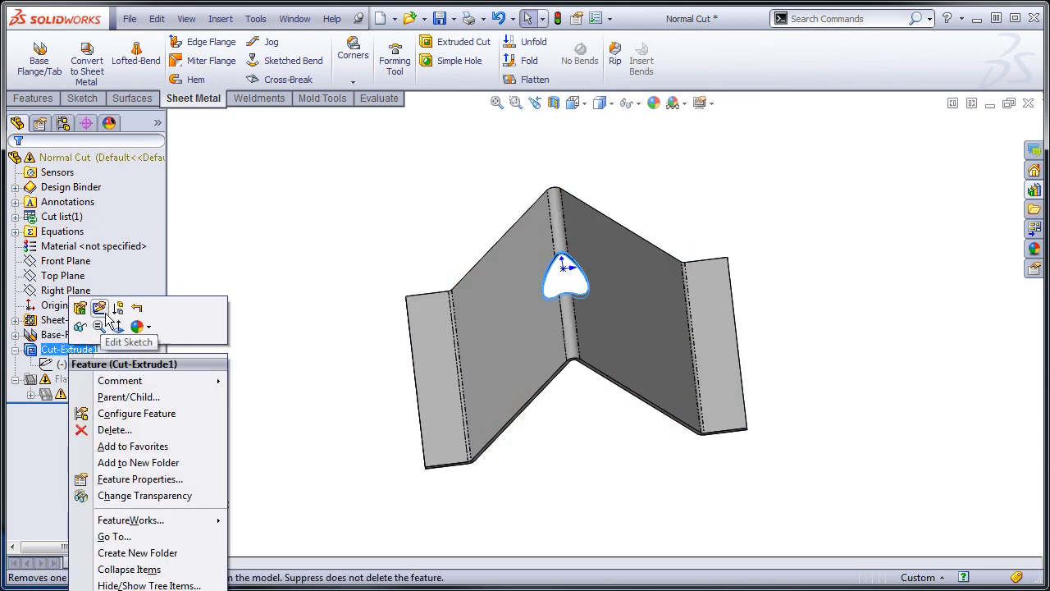
pyautogui.click(534, 79)
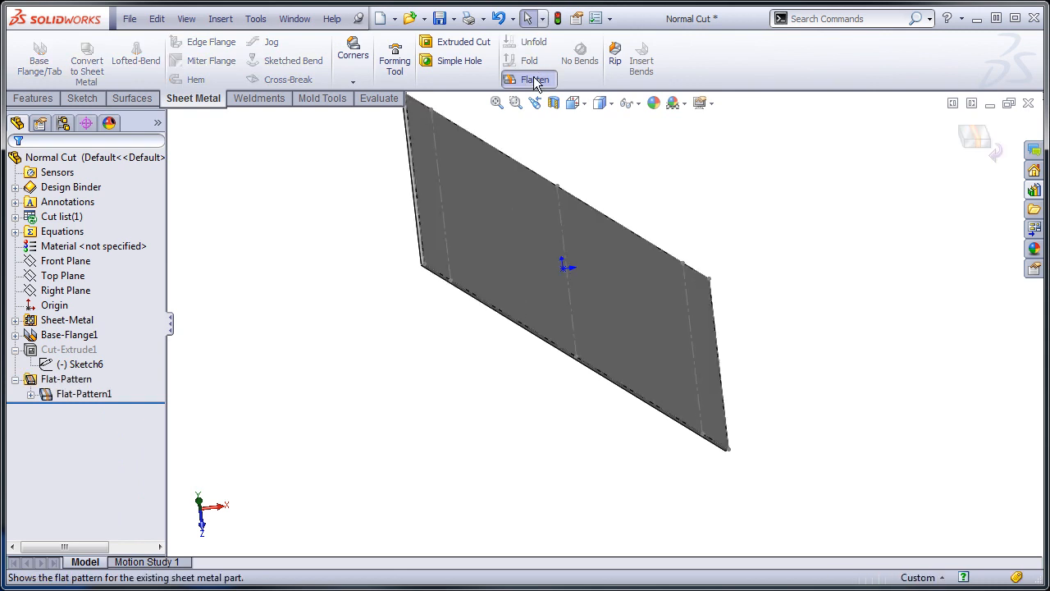
pyautogui.click(535, 79)
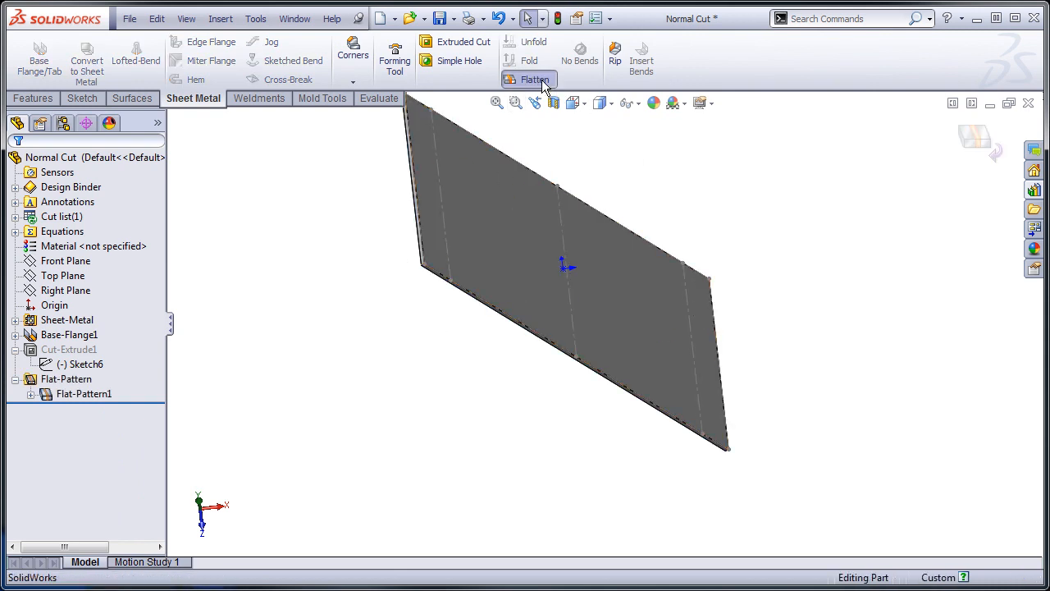
pyautogui.click(535, 79)
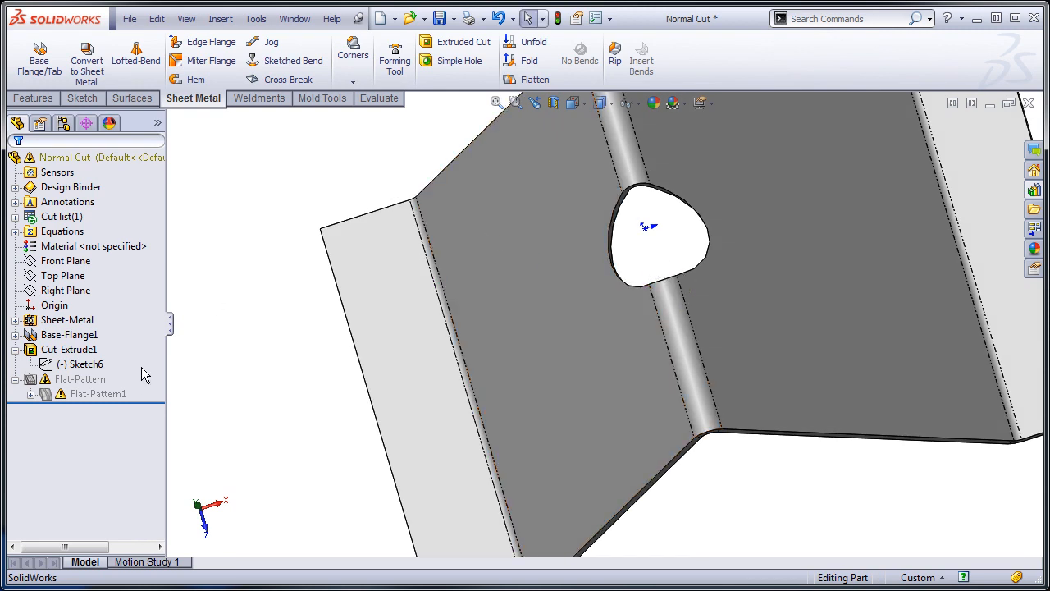
# Edit Cut-Extrude1 to enable Normal cut and accept the change.
pyautogui.click(69, 349)
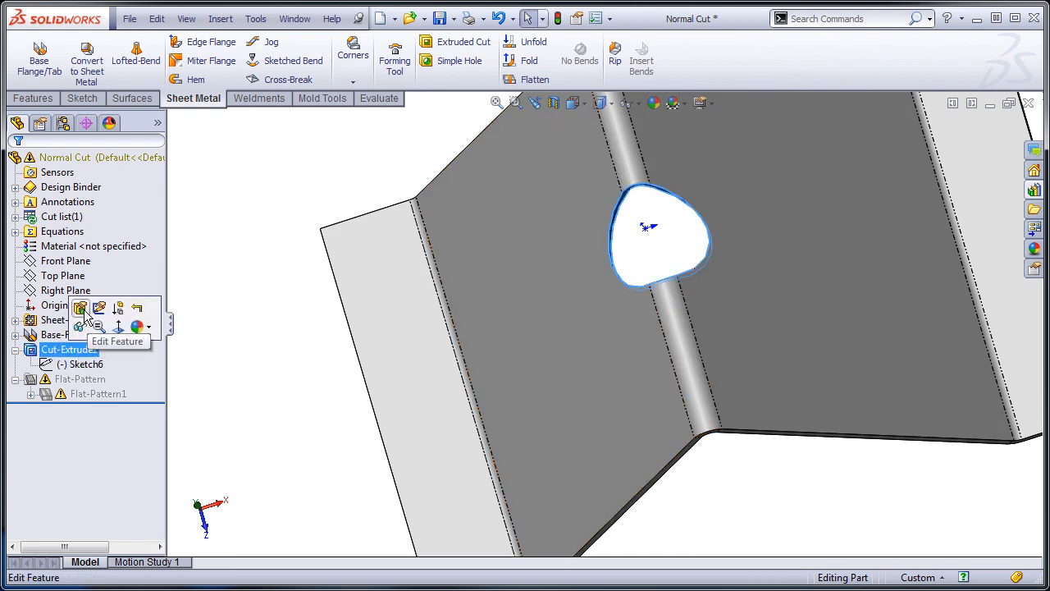
pyautogui.click(80, 308)
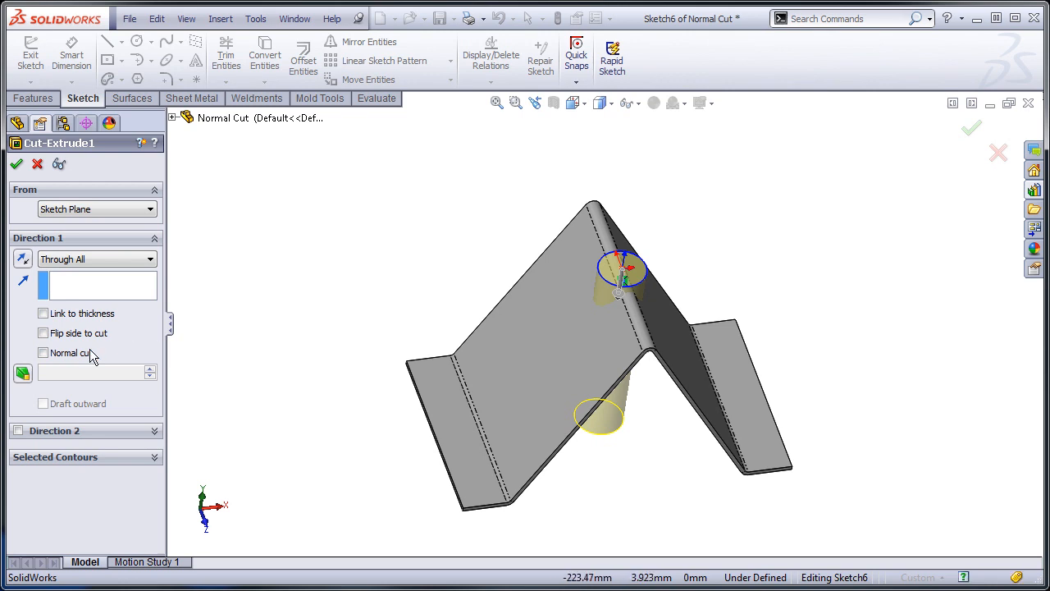
pyautogui.moveTo(42, 352)
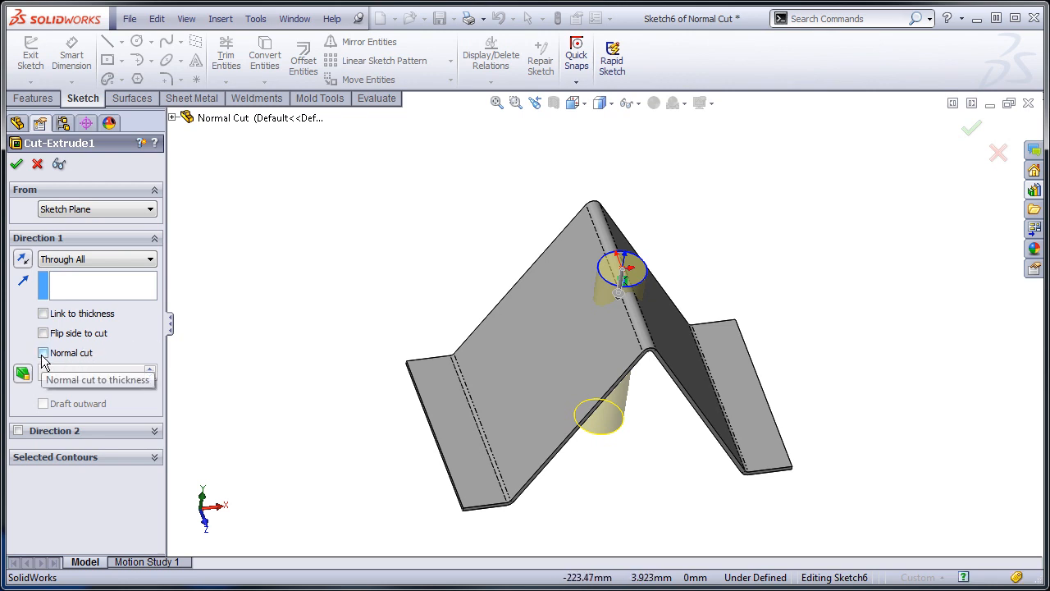
pyautogui.click(43, 353)
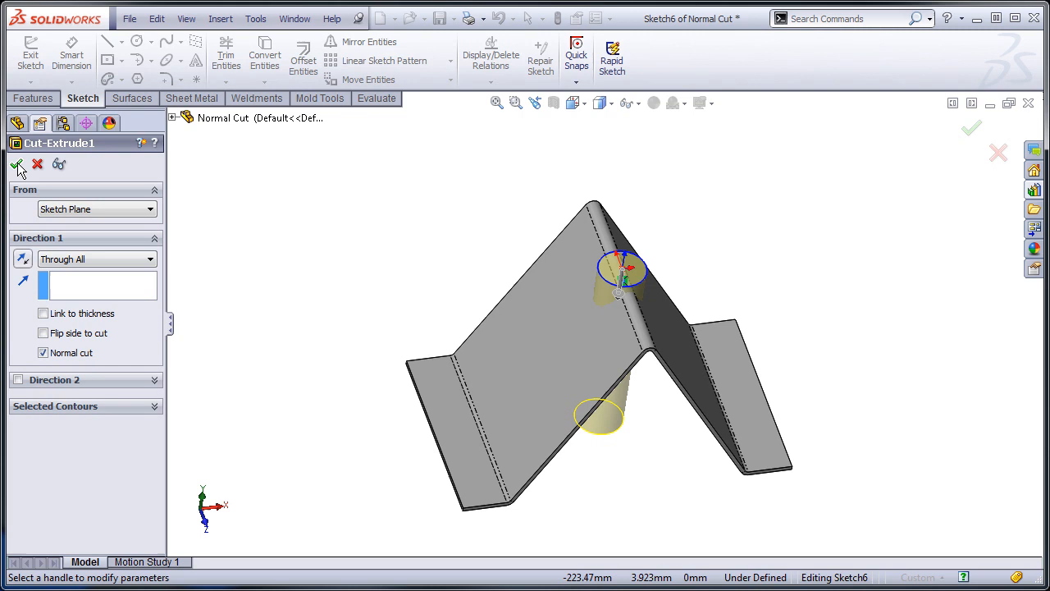
pyautogui.click(19, 164)
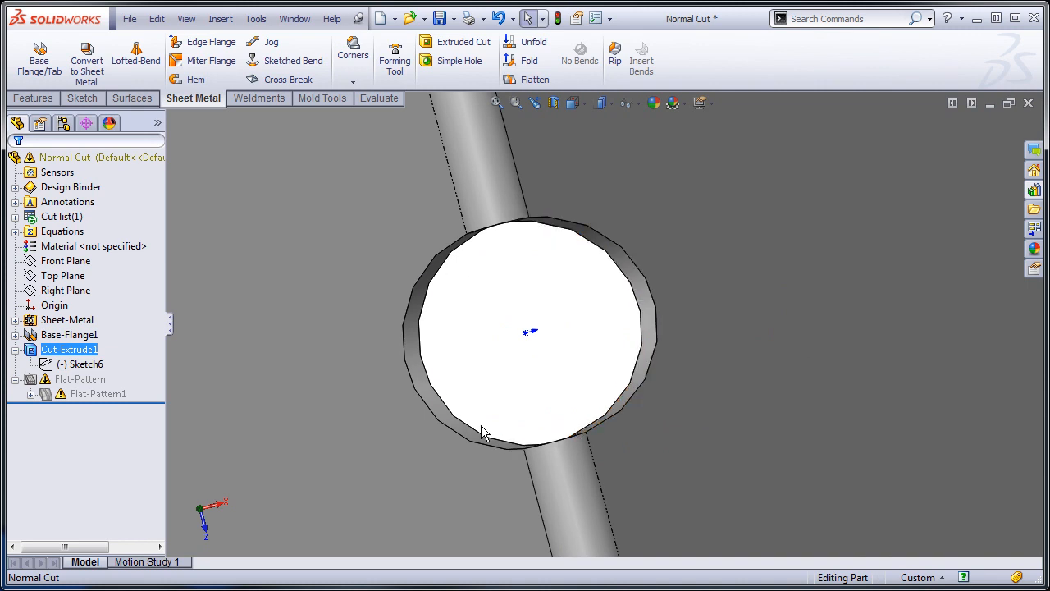
pyautogui.click(86, 363)
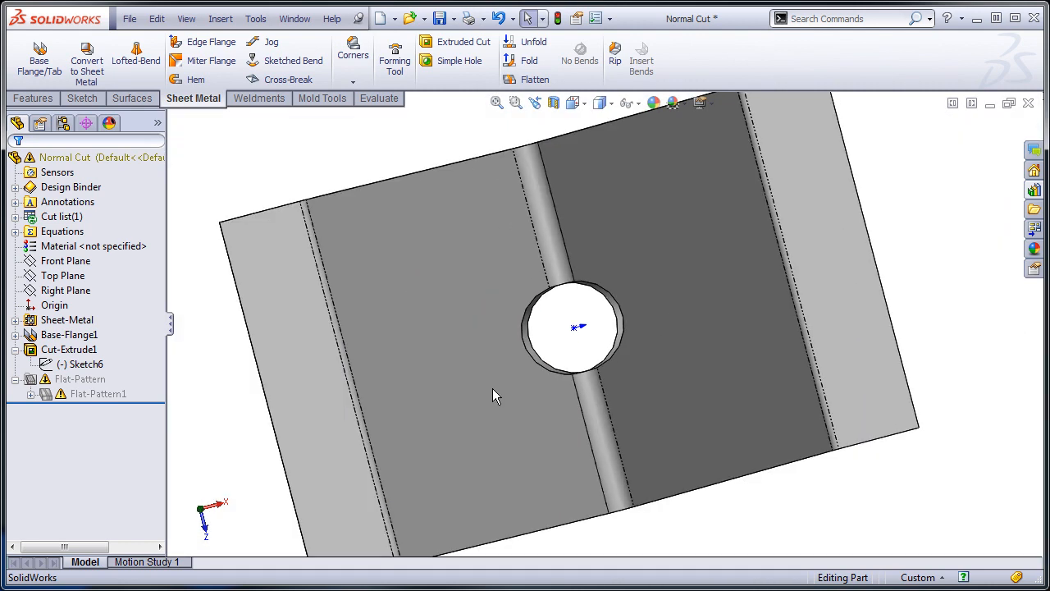
# Flatten the Normal Cut part, showing an oval hole across the bend line.
pyautogui.click(535, 80)
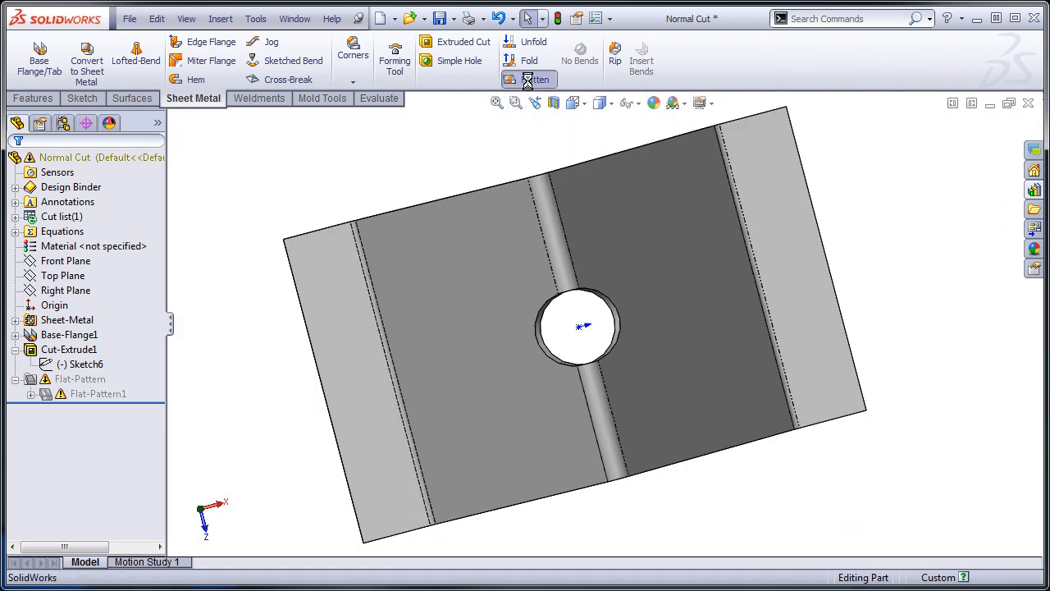
pyautogui.click(529, 79)
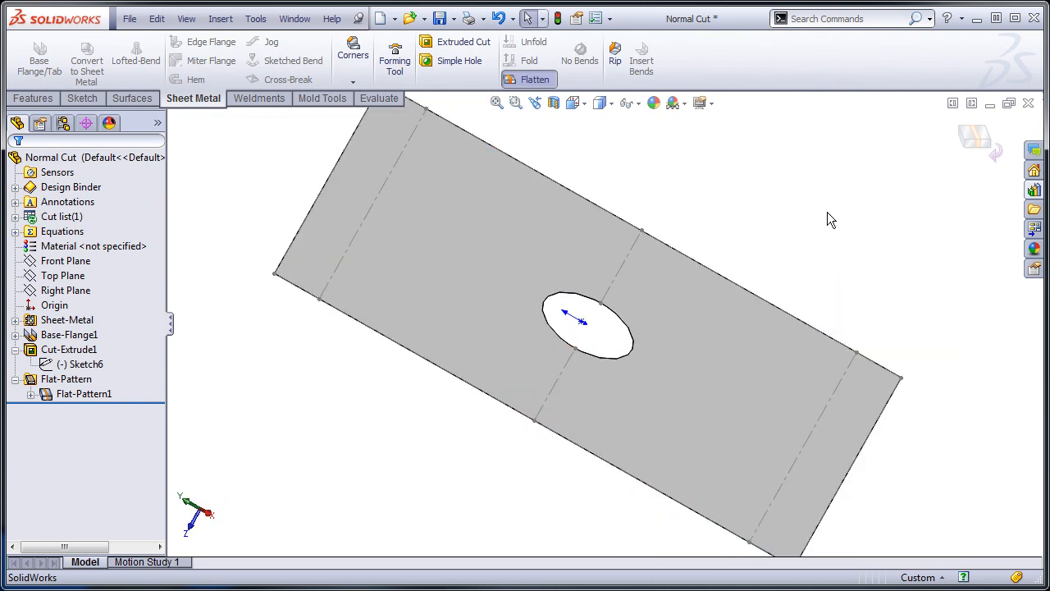
# Switch to the S-shaped Simplify Bends part and flatten it.
pyautogui.click(535, 79)
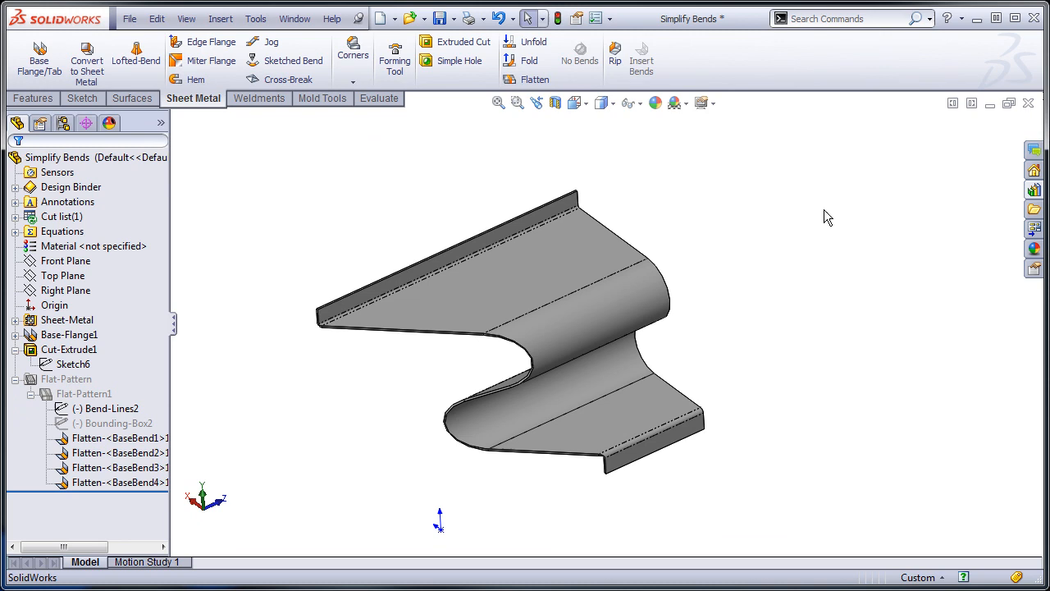
pyautogui.moveTo(476, 556)
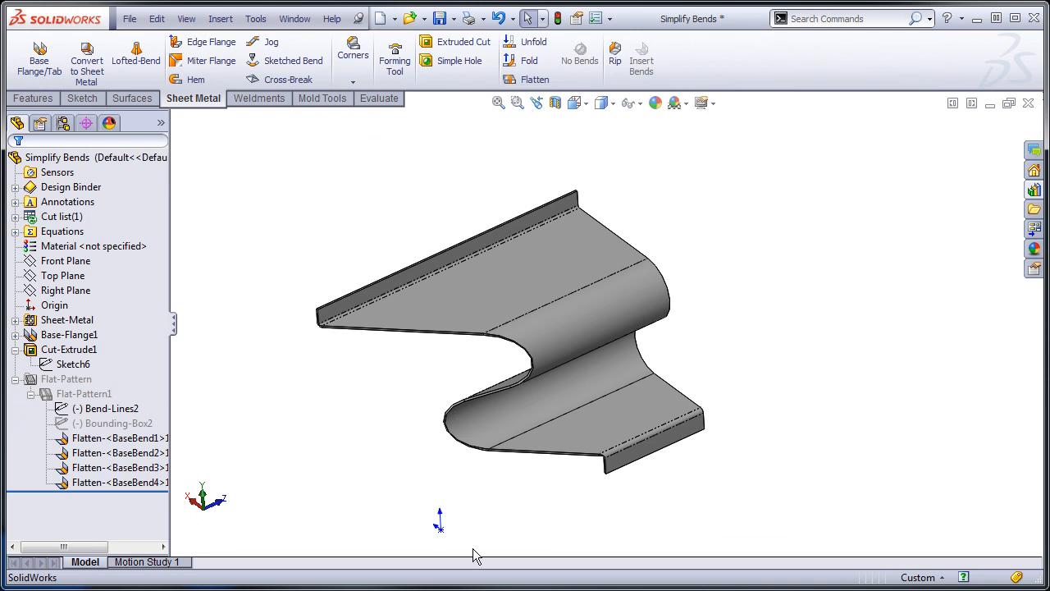
pyautogui.moveTo(775, 287)
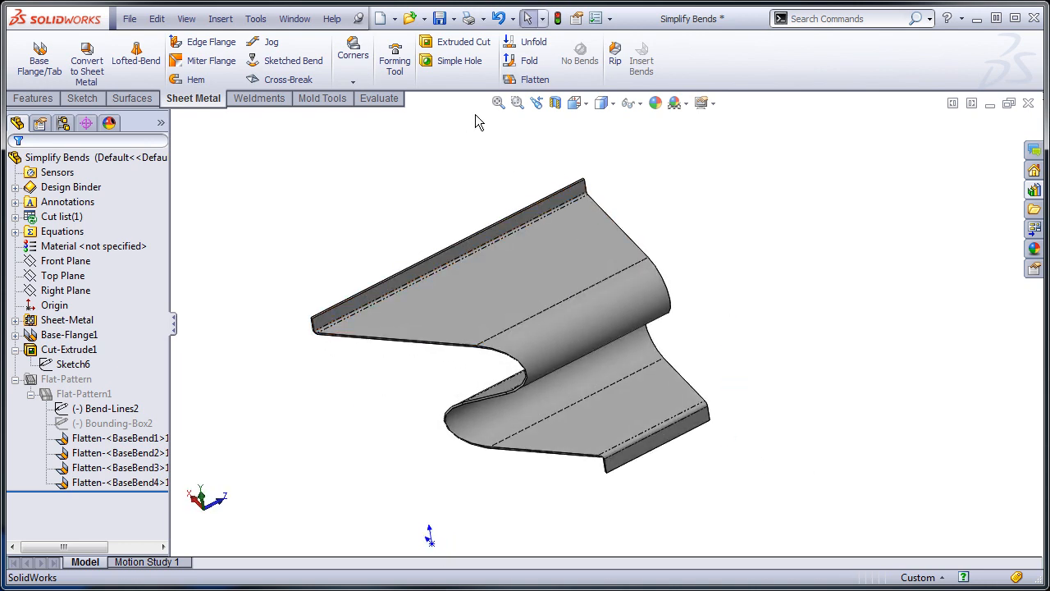
pyautogui.click(528, 79)
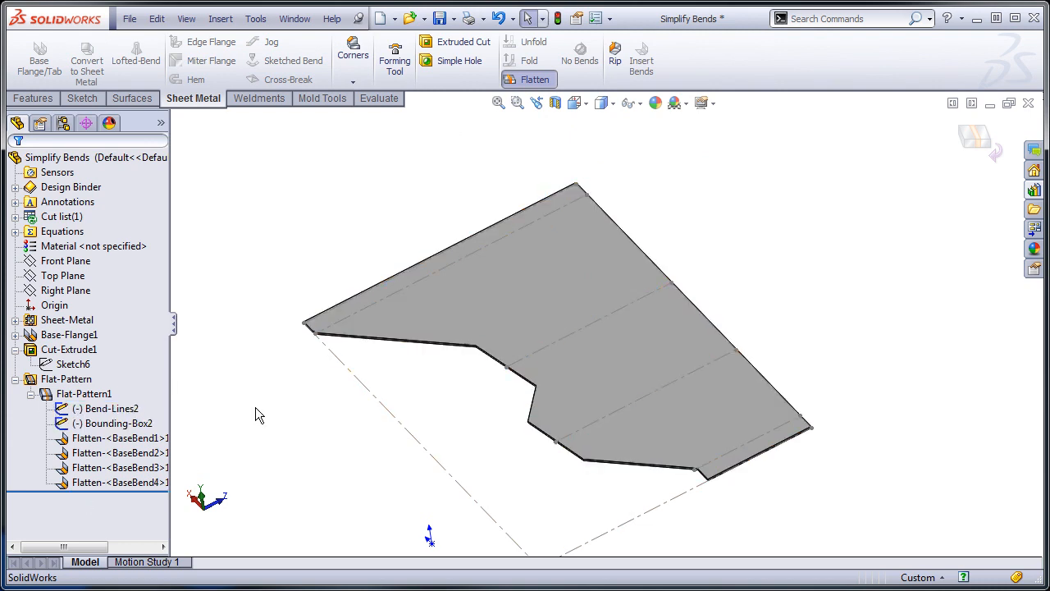
pyautogui.moveTo(457, 363)
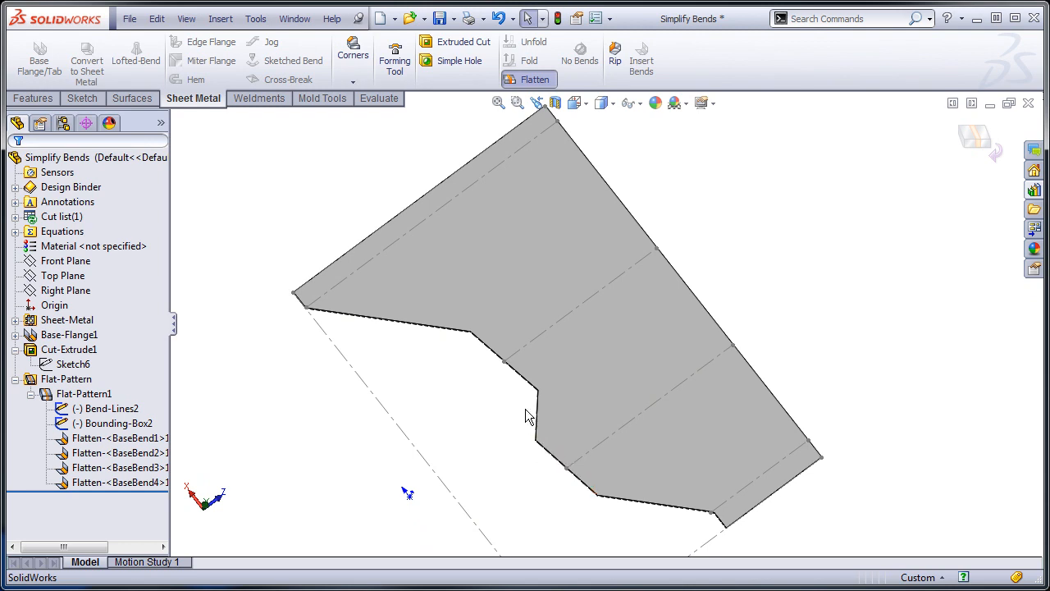
pyautogui.moveTo(604, 102)
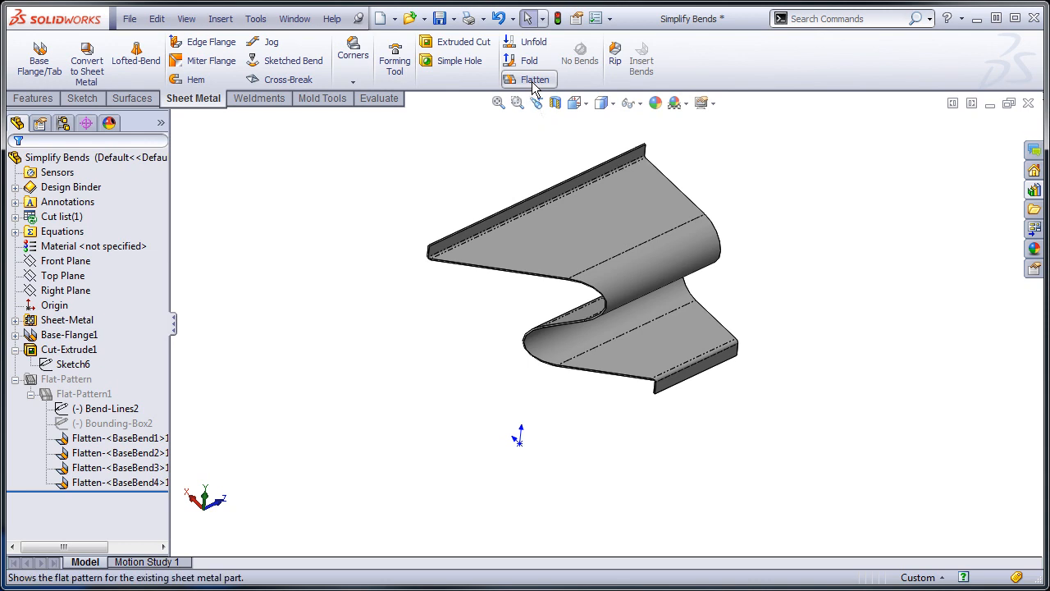
pyautogui.click(535, 79)
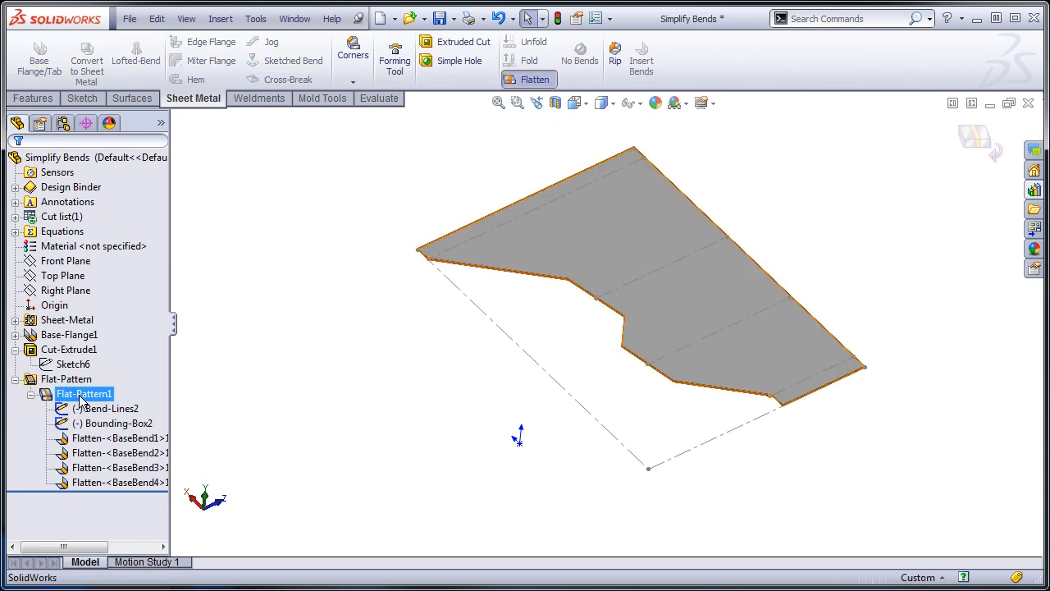
# Uncheck Simplify bends in Flat-Pattern1's definition and accept.
pyautogui.rightClick(83, 393)
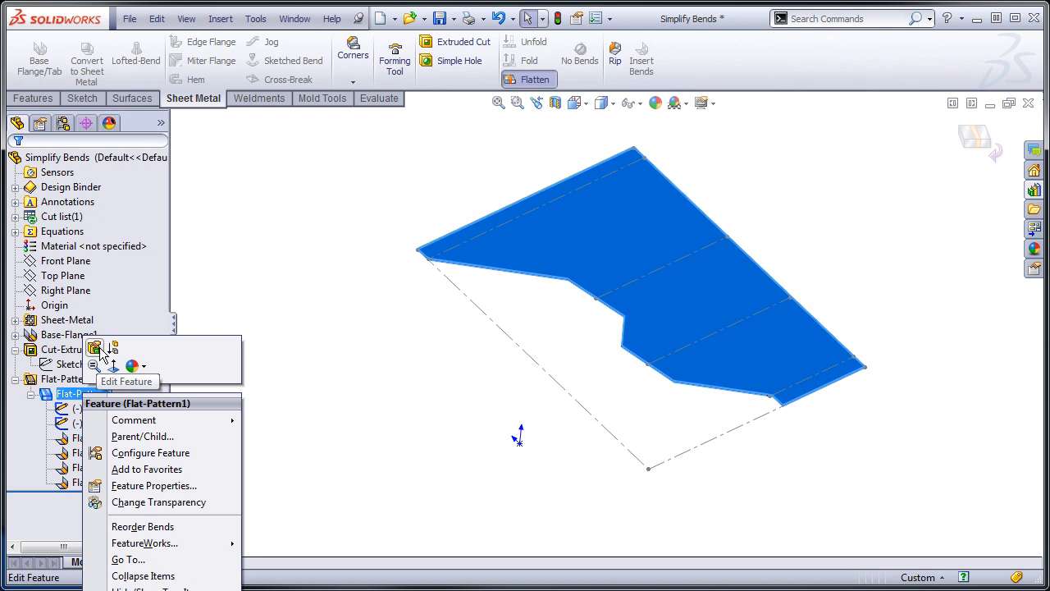
pyautogui.click(126, 346)
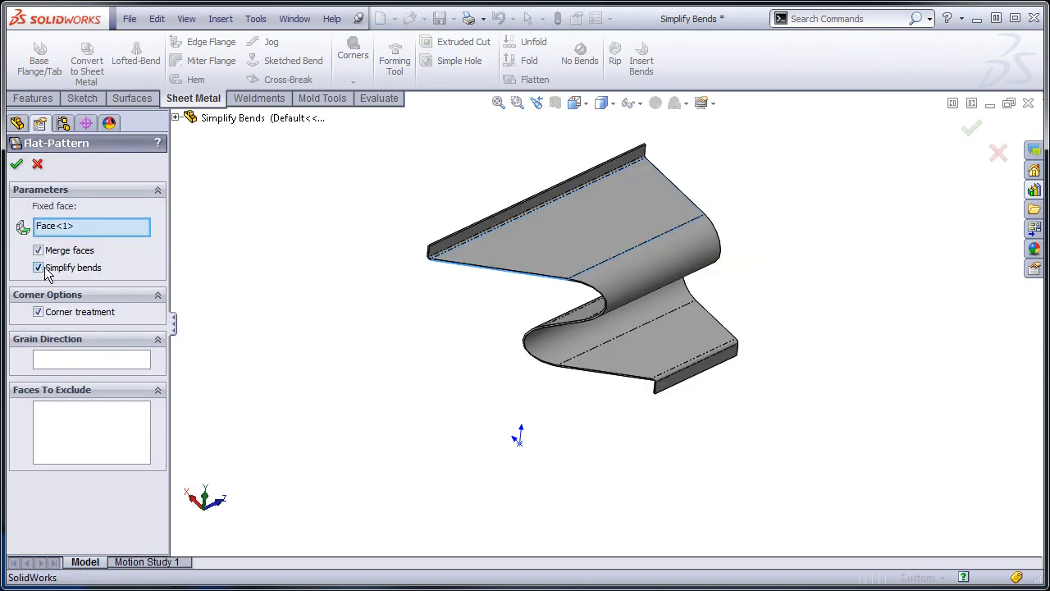
pyautogui.click(38, 268)
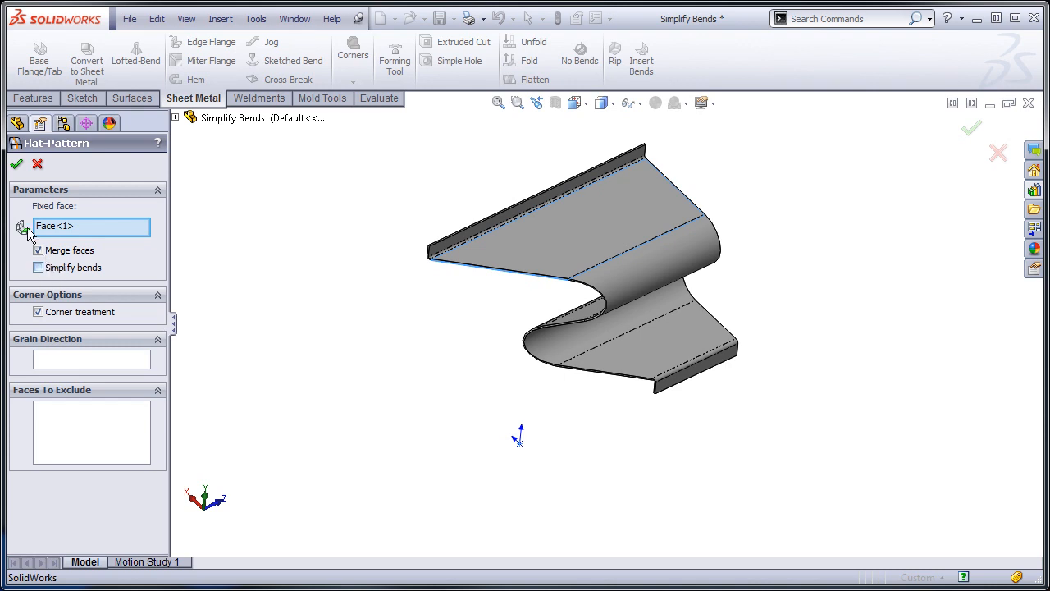
pyautogui.click(17, 163)
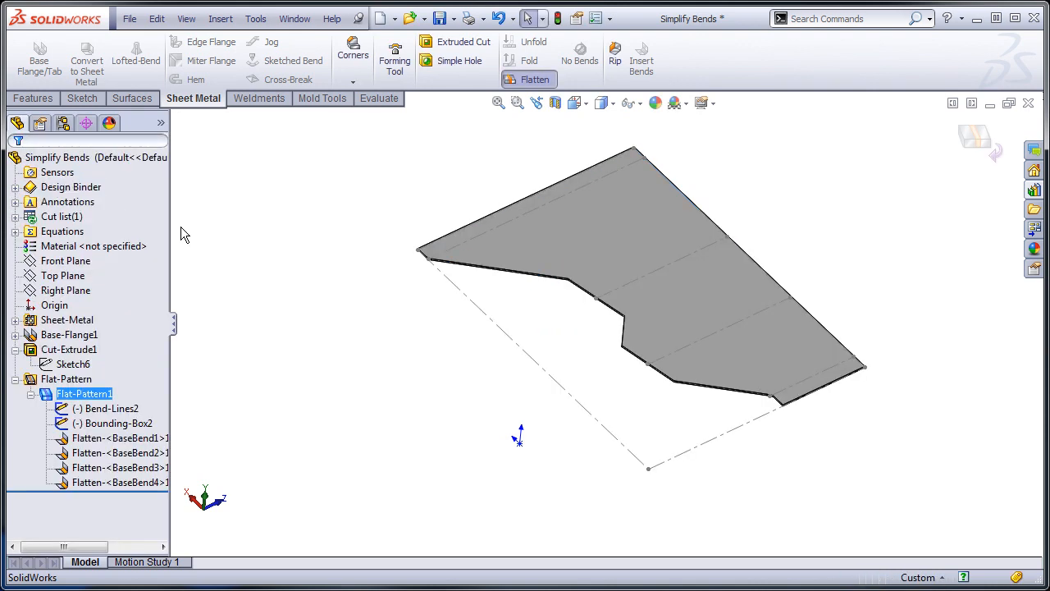